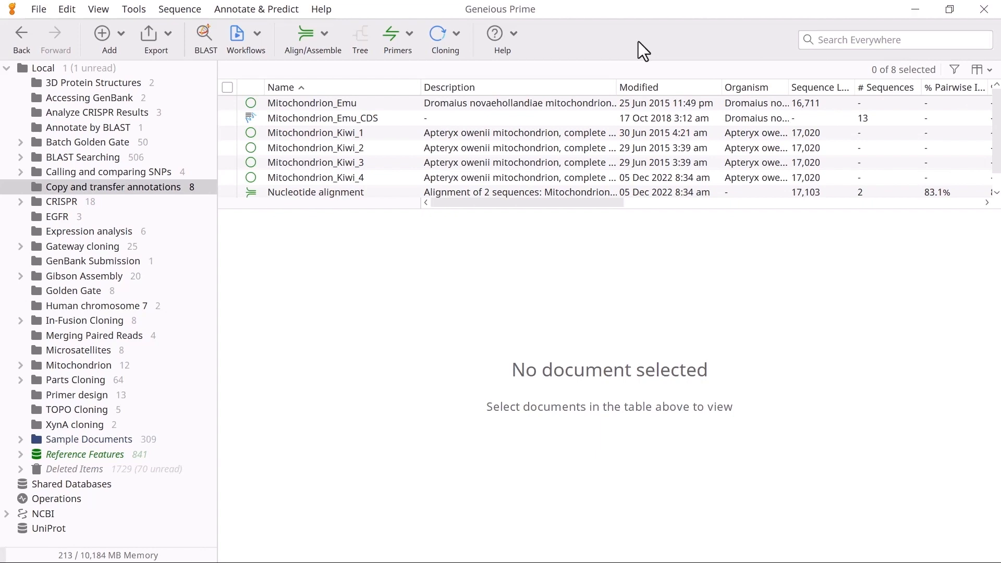
- Select Mitochondrion_Emu and Mitochondrion_Kiwi_3 together so both genomes show in Sequence View
left_click(228, 103)
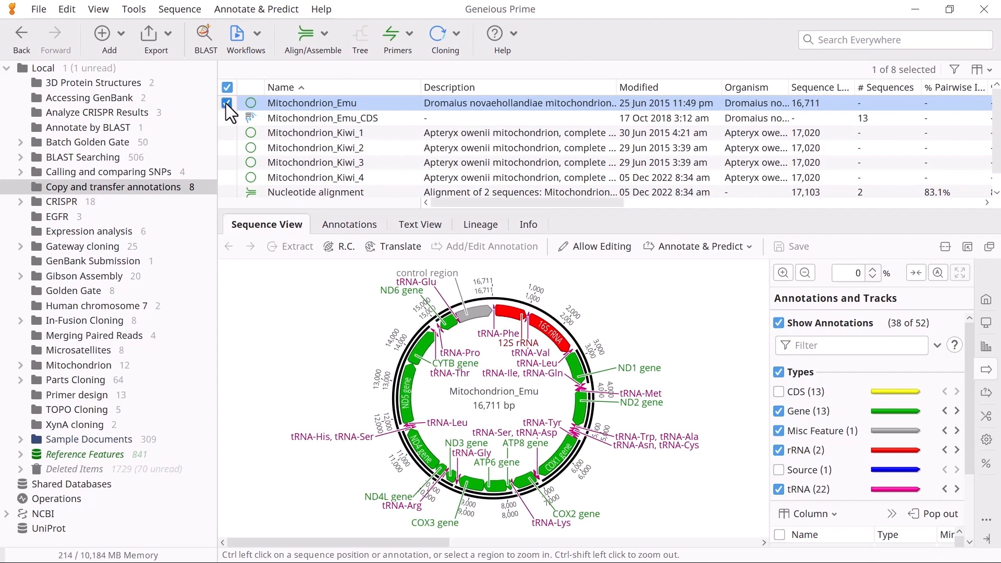
left_click(227, 163)
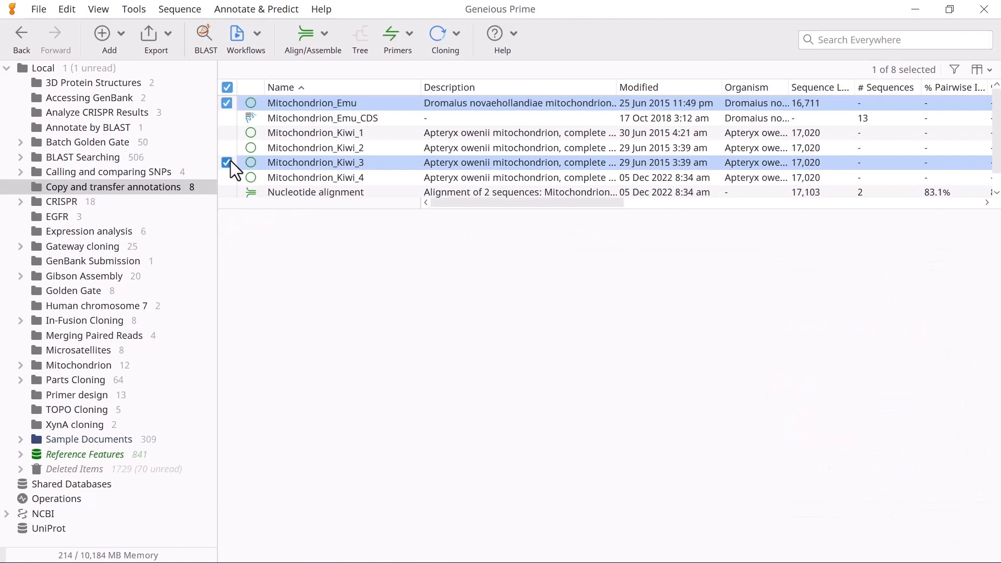
left_click(227, 163)
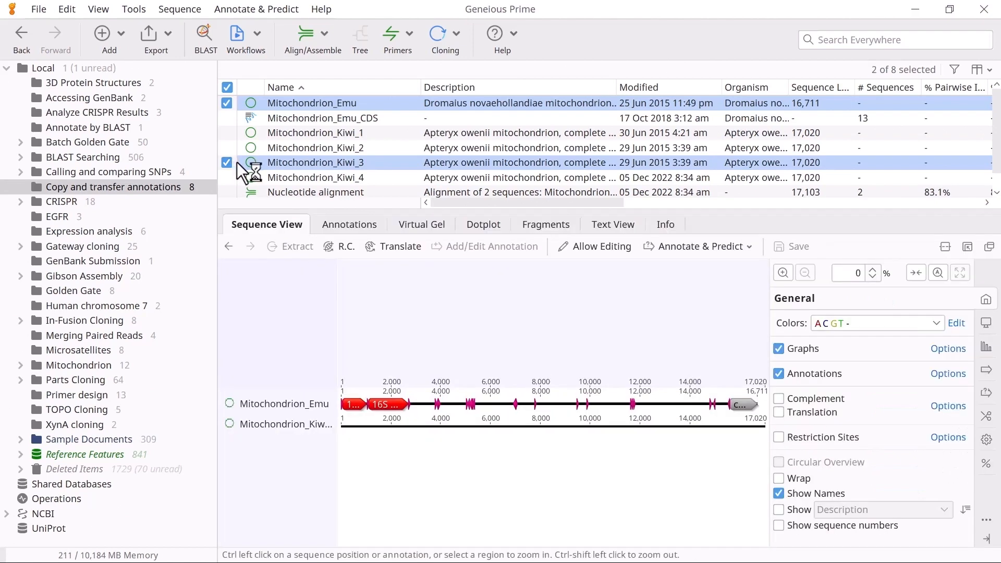
mouse_move(343, 212)
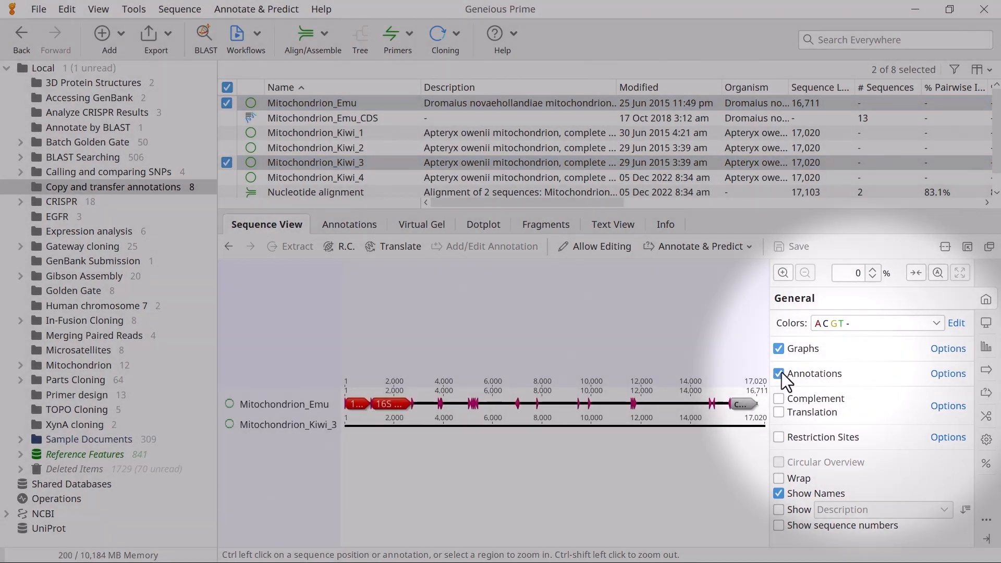
left_click(777, 373)
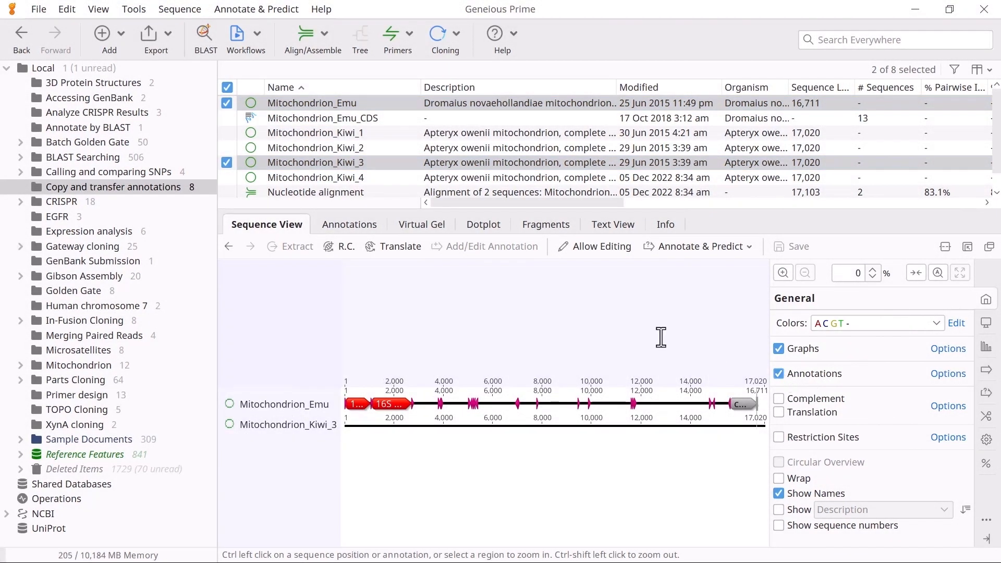
left_click(312, 39)
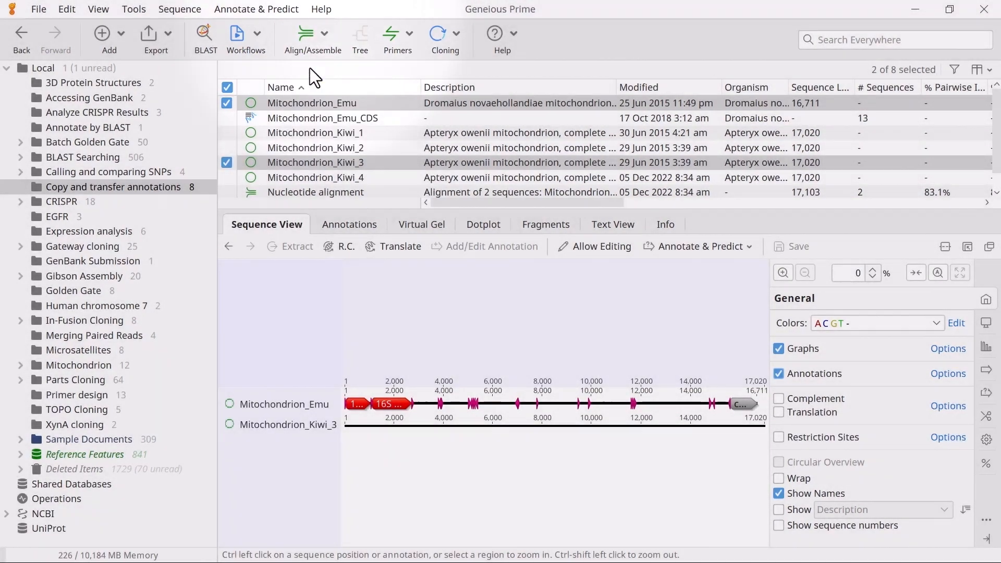
- Run a global Geneious Alignment with free end gaps on the emu and Kiwi_3 genomes
left_click(312, 33)
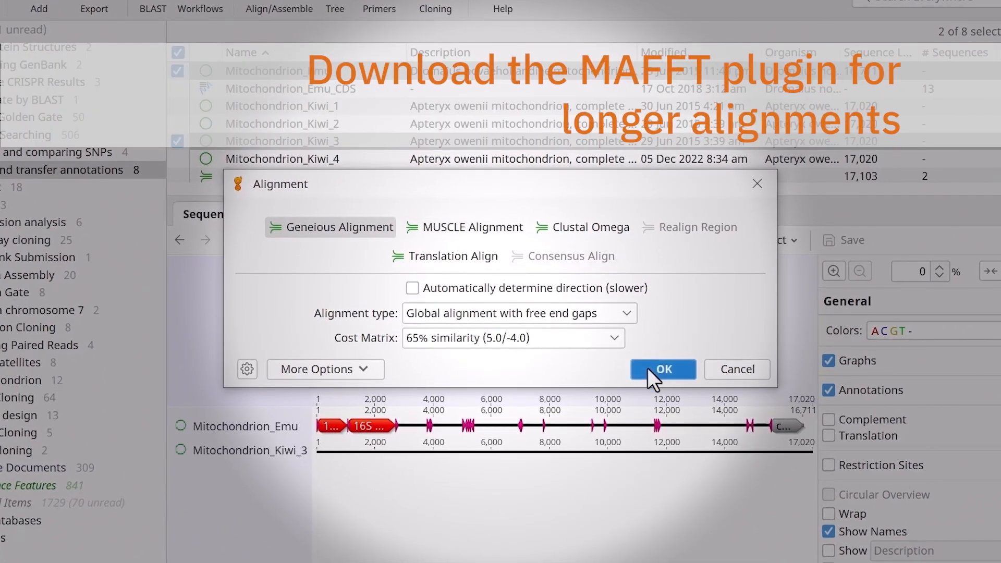
left_click(662, 369)
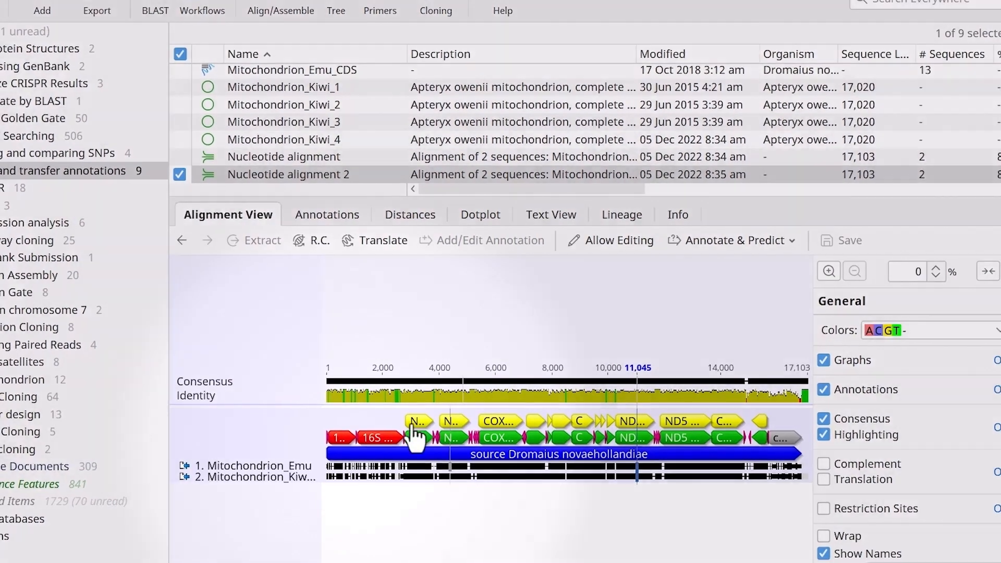
- Set Mitochondrion_Kiwi_3 as the alignment's reference sequence and show Live Annotate & Predict settings
right_click(415, 440)
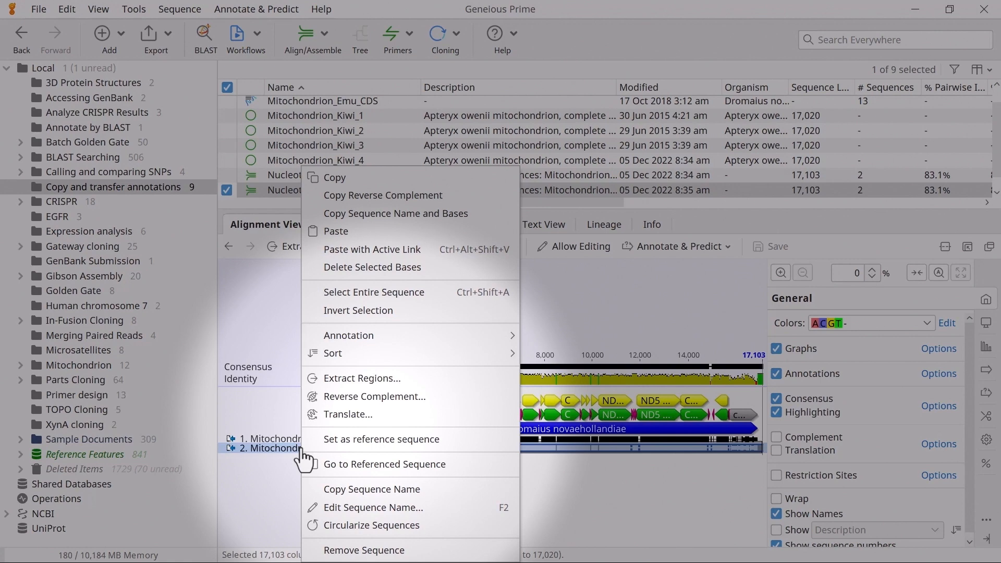
mouse_move(481, 439)
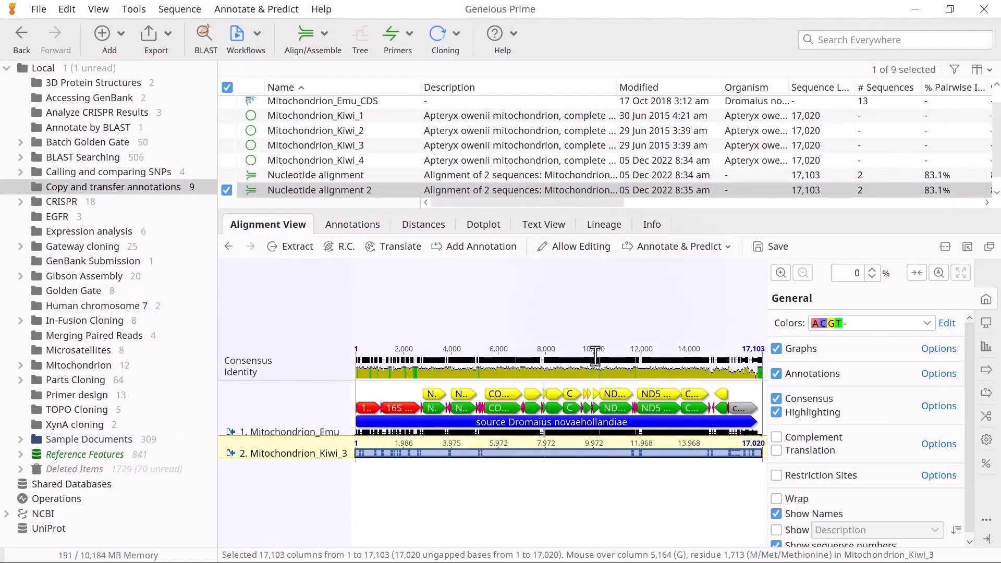
left_click(775, 246)
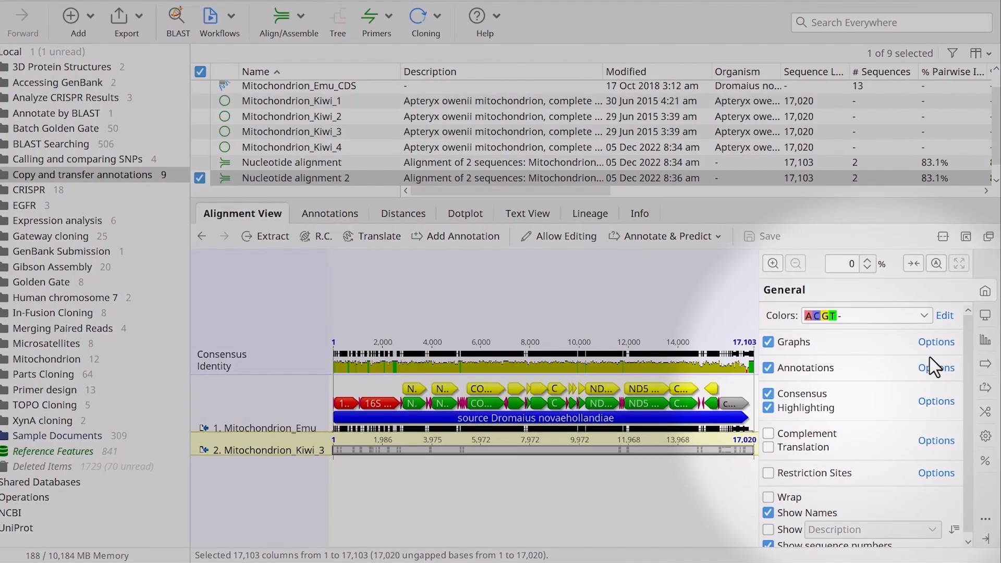
left_click(984, 367)
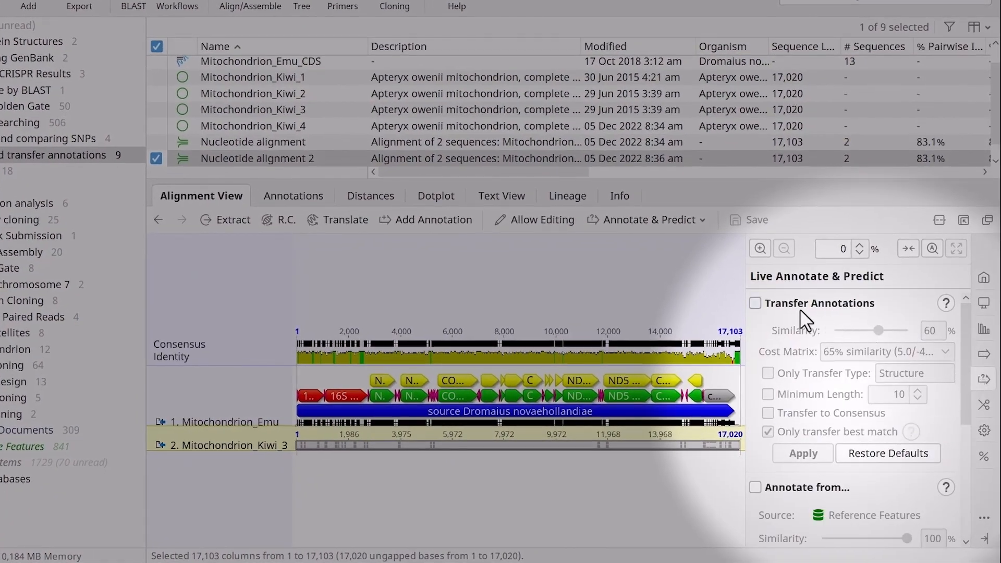
- Transfer 51 emu annotations to Kiwi_3 at 60% similarity, save, and apply changes to originals
left_click(756, 302)
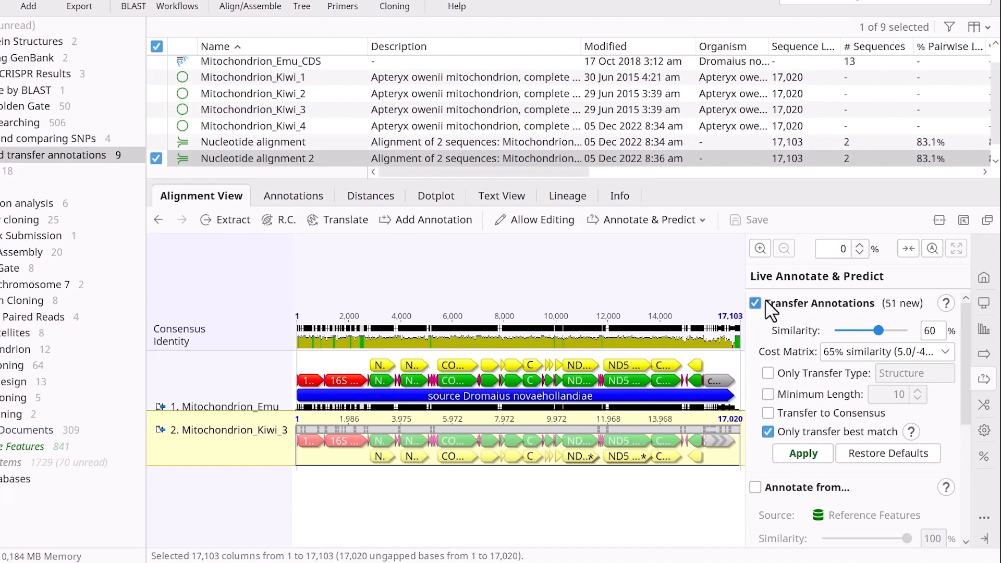
mouse_move(786, 316)
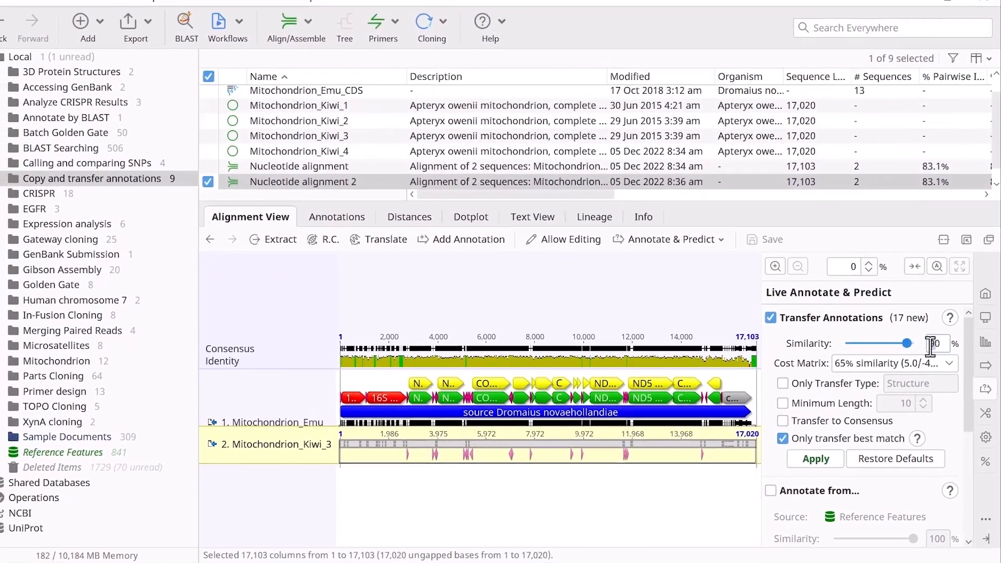
left_click(815, 459)
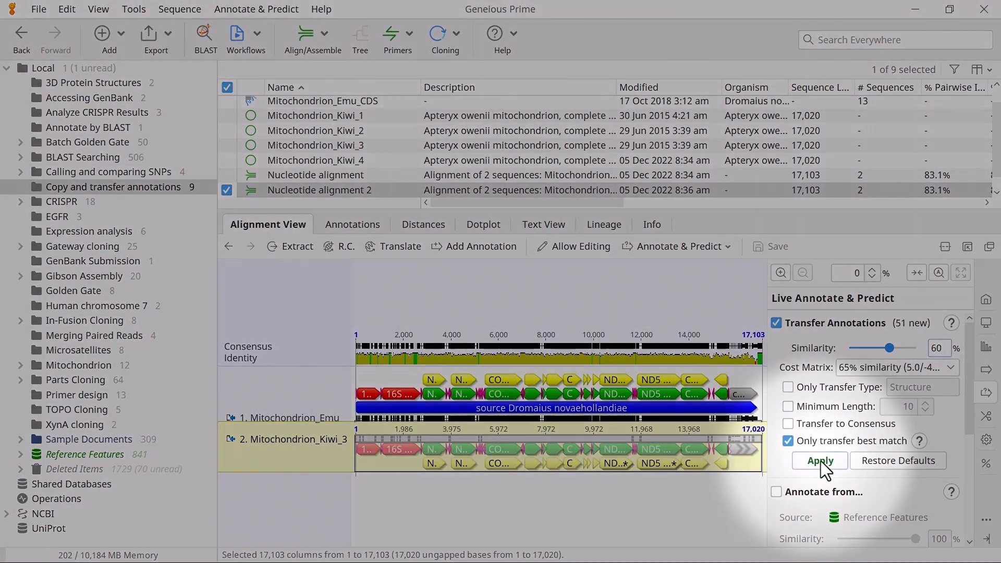
left_click(775, 322)
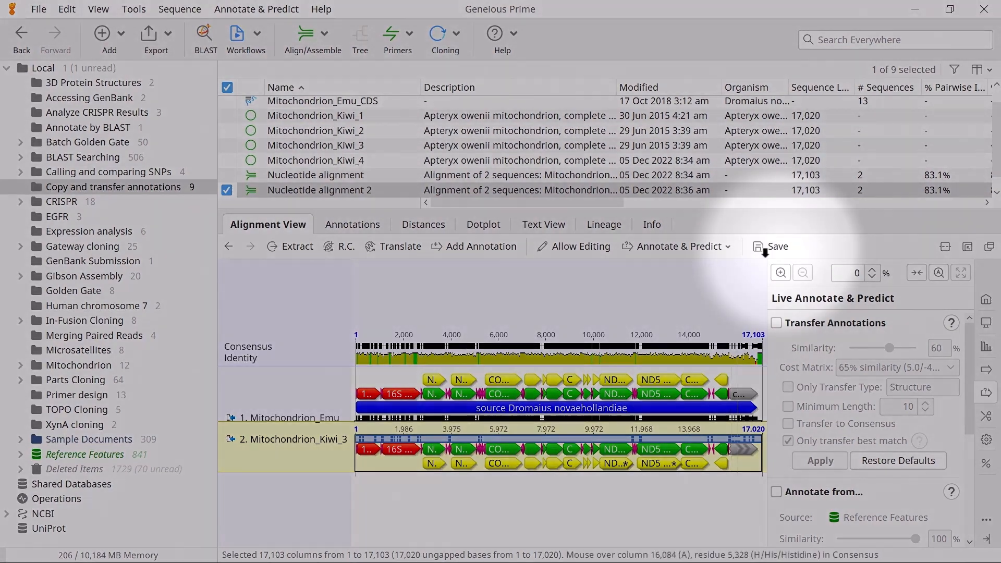
left_click(777, 246)
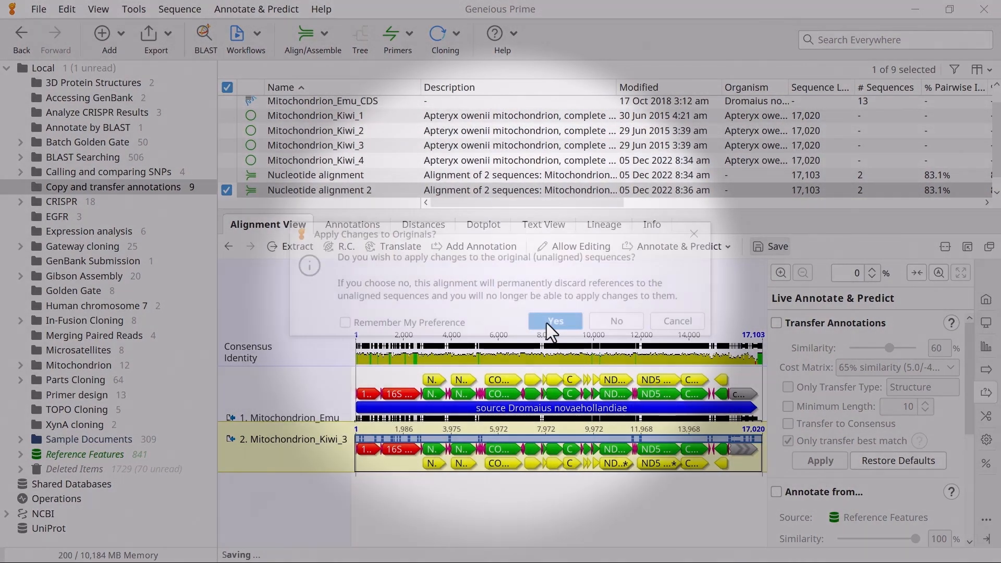
left_click(553, 320)
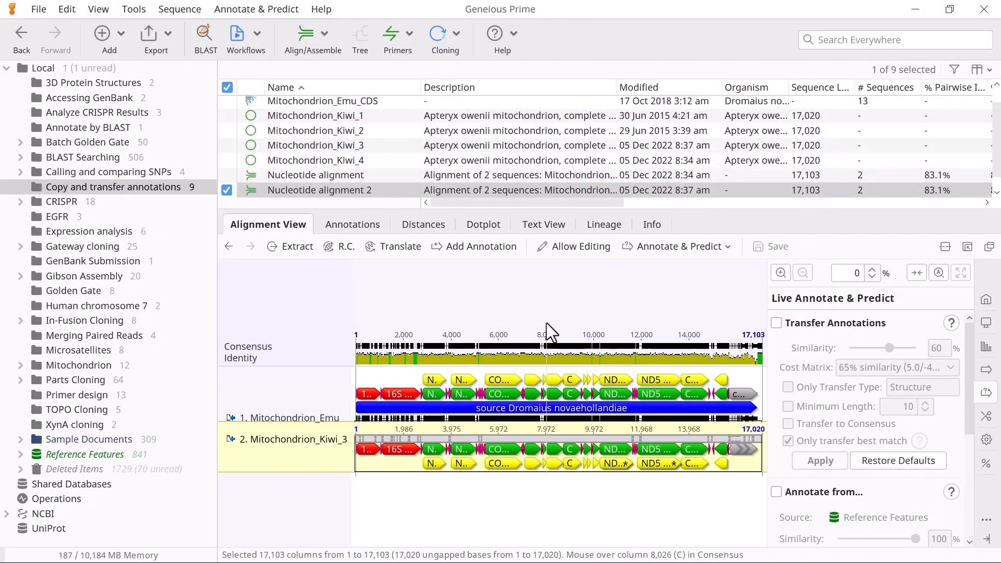
mouse_move(383, 169)
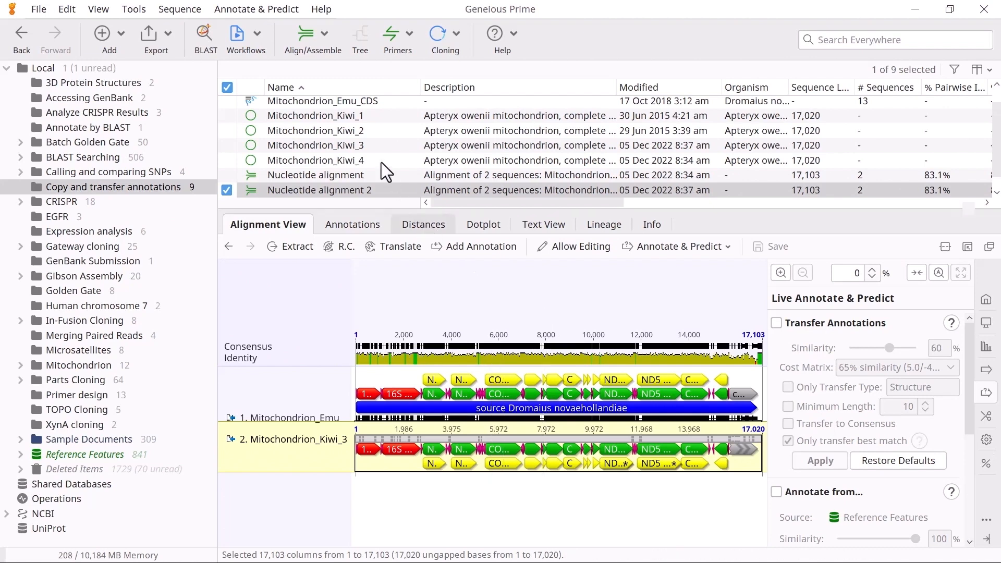
- Open the annotated Mitochondrion_Kiwi_3 genome on its own from the document table
left_click(315, 144)
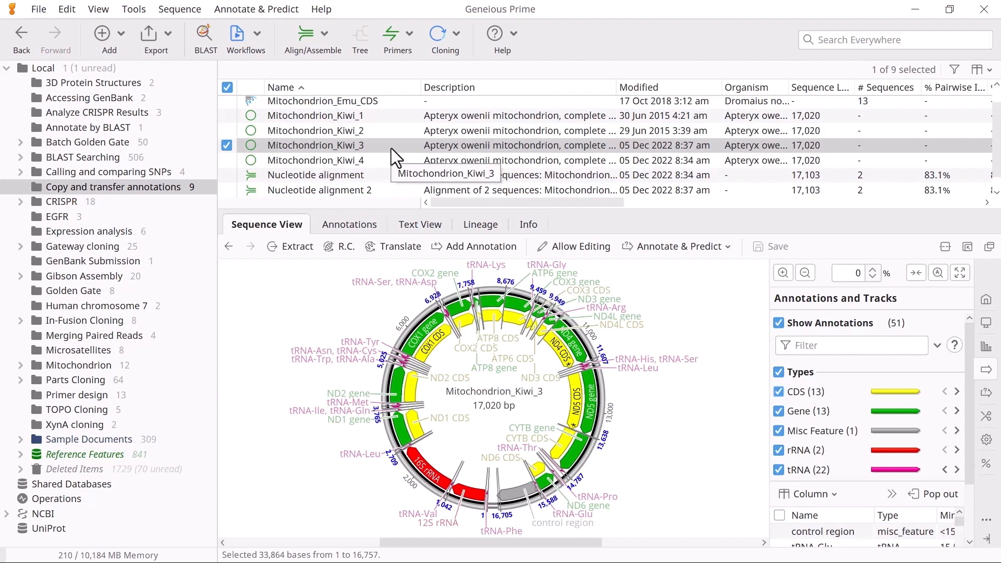
mouse_move(553, 345)
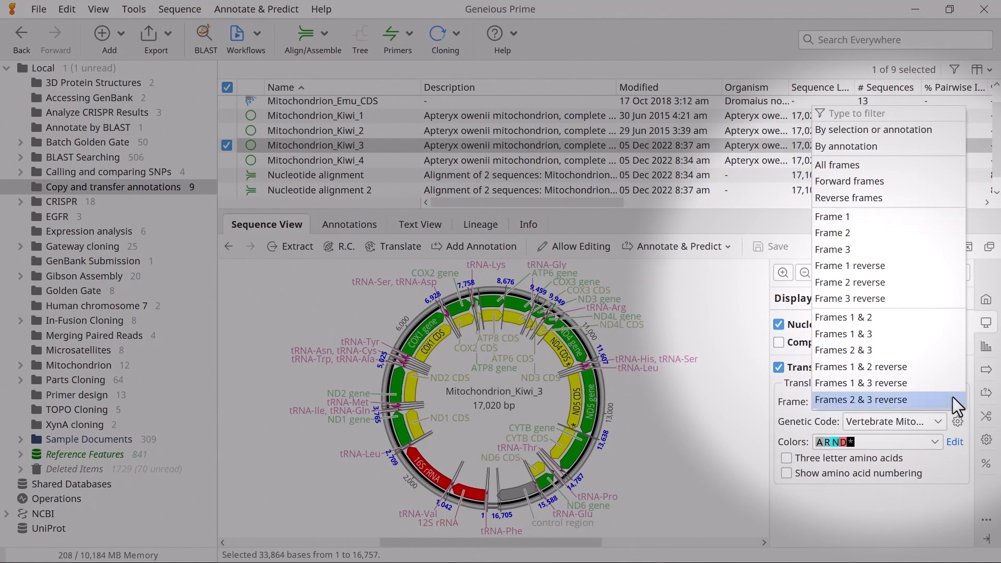
- Translate by annotation frame, extend the ND4 CDS end to its stop codon at 11,607, and save
left_click(872, 130)
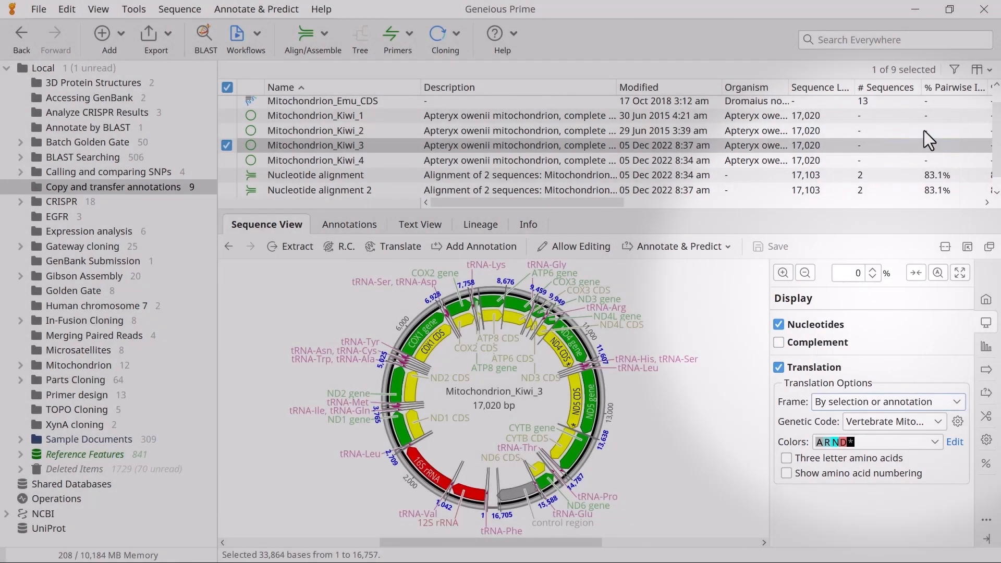
left_click(577, 348)
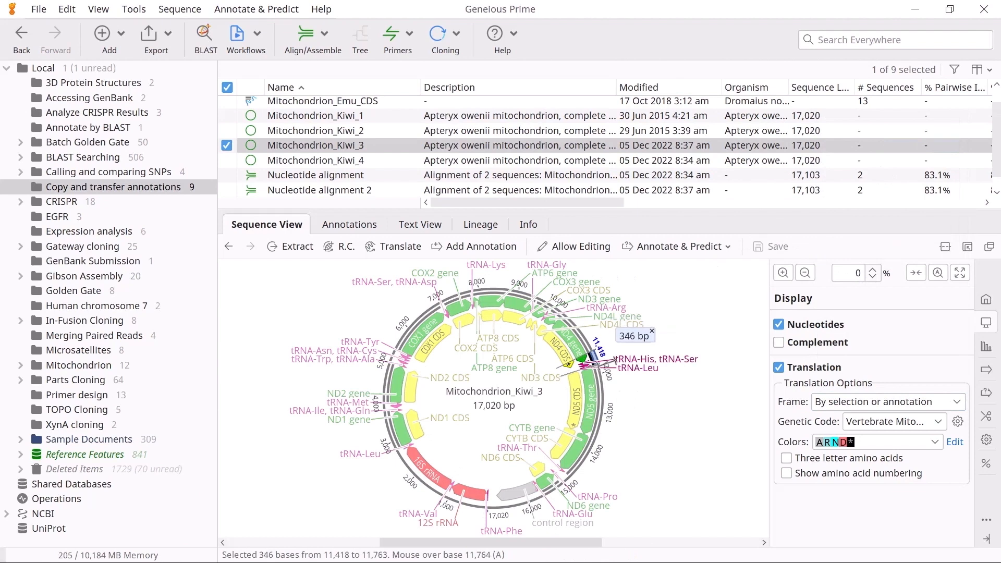
left_click(782, 272)
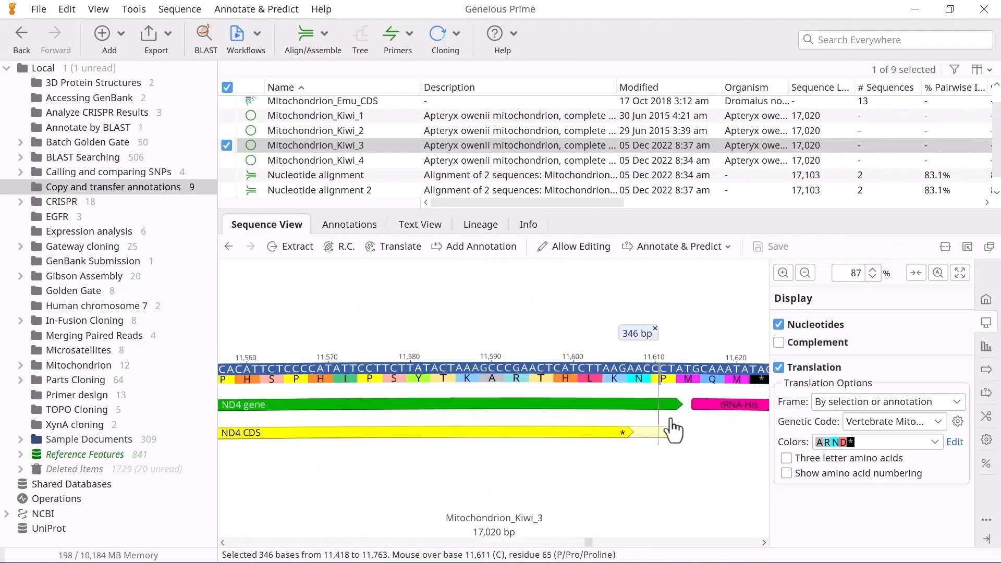
left_click(683, 433)
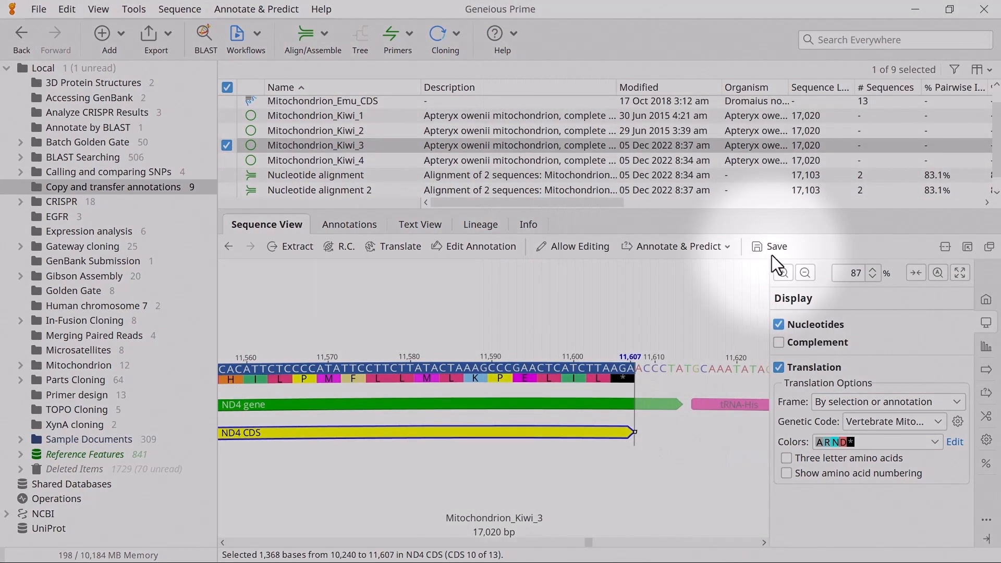
left_click(775, 246)
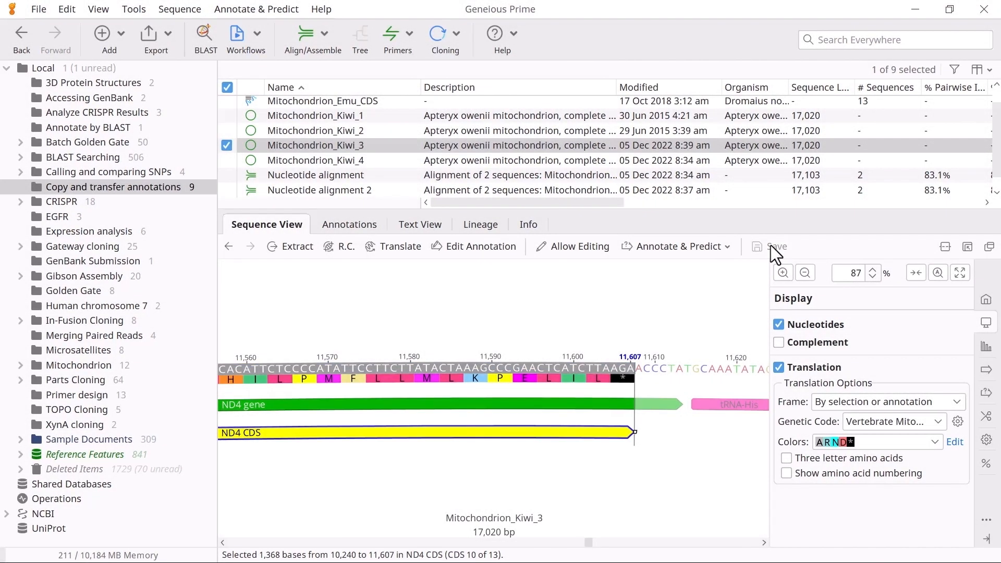
mouse_move(776, 246)
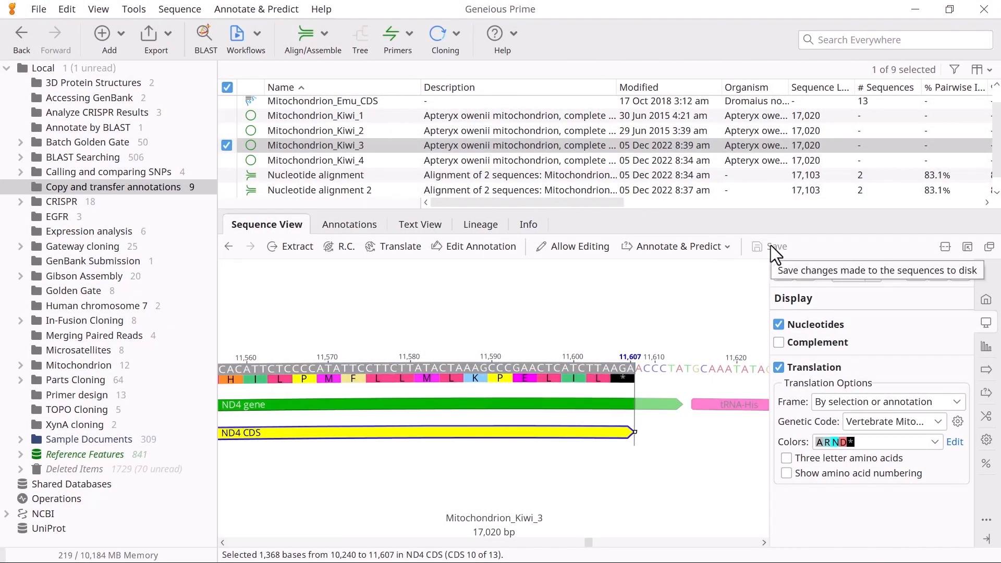